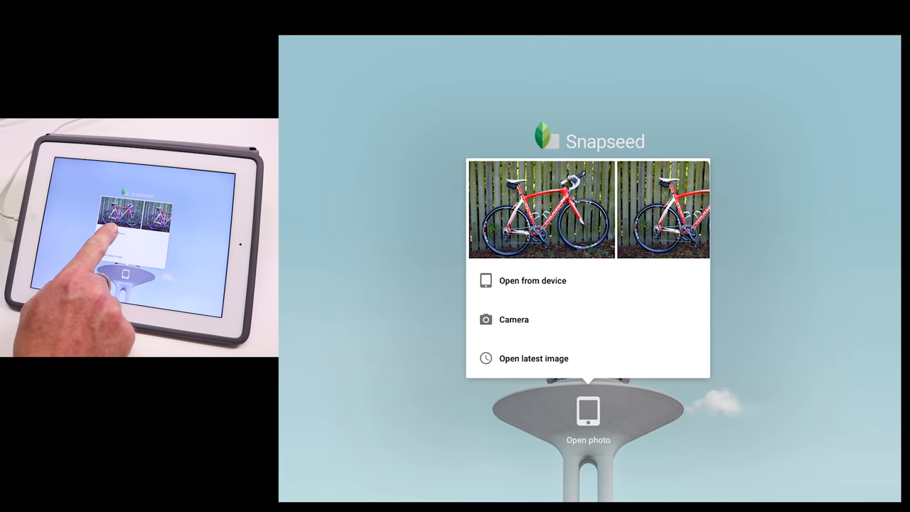
Open the bicycle-on-pier photo from the device's Camera Roll album.
click(533, 280)
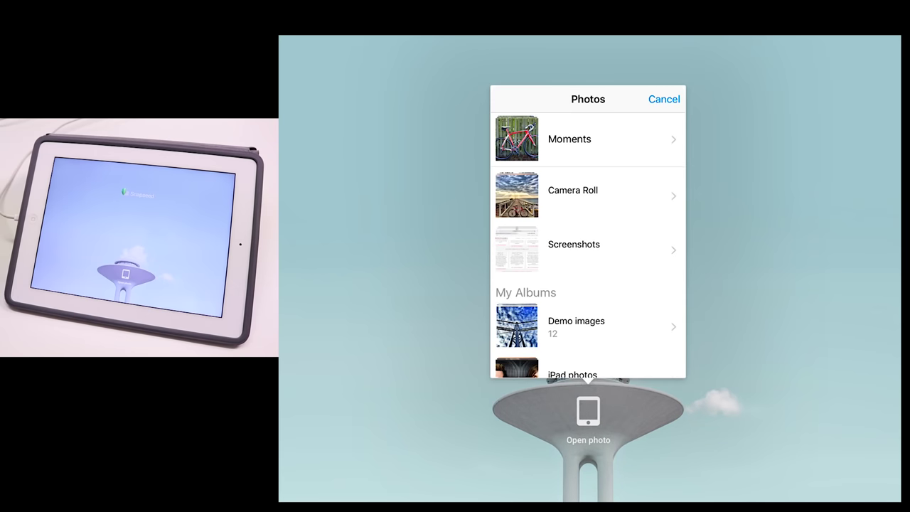
click(576, 325)
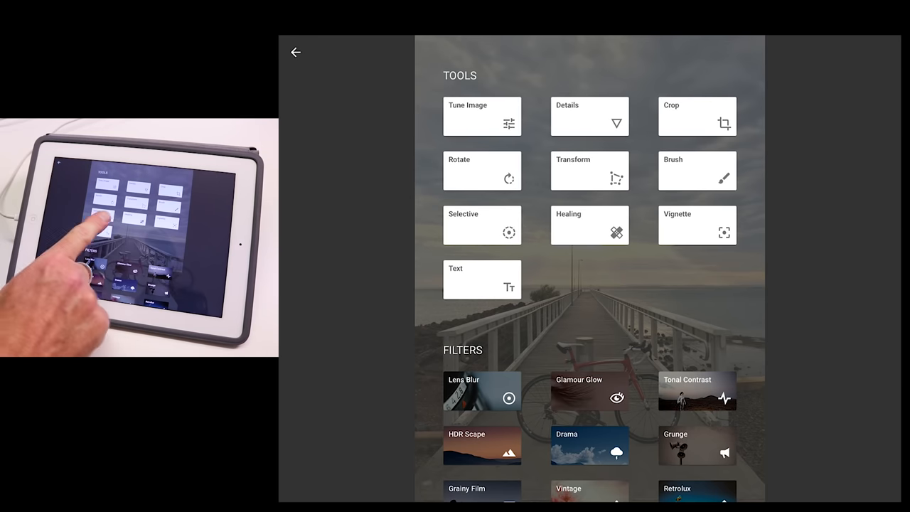
Open the Tune Image tool on the pier-and-bicycle photo.
scroll(down, 3)
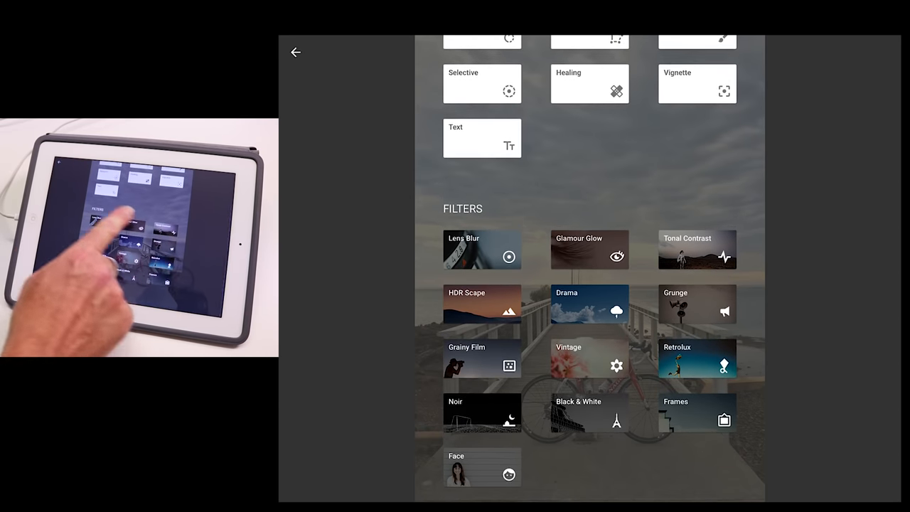
scroll(up, 3)
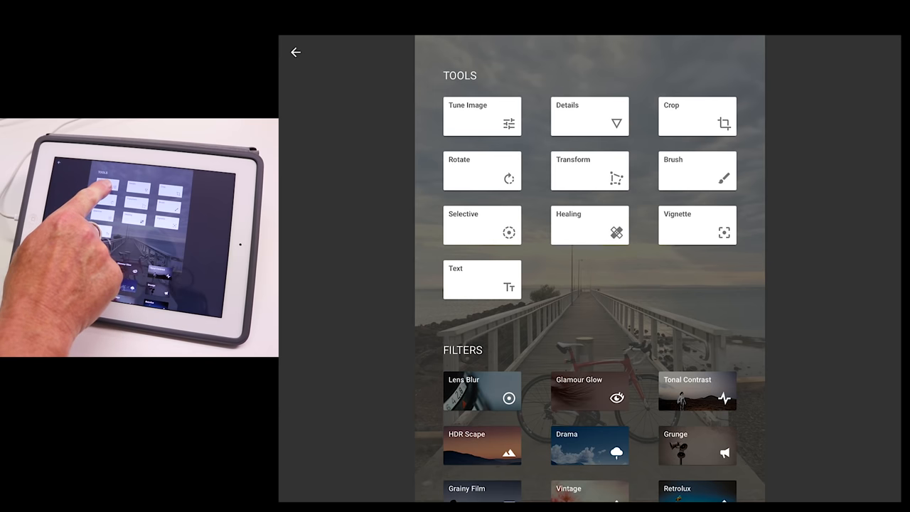
click(482, 116)
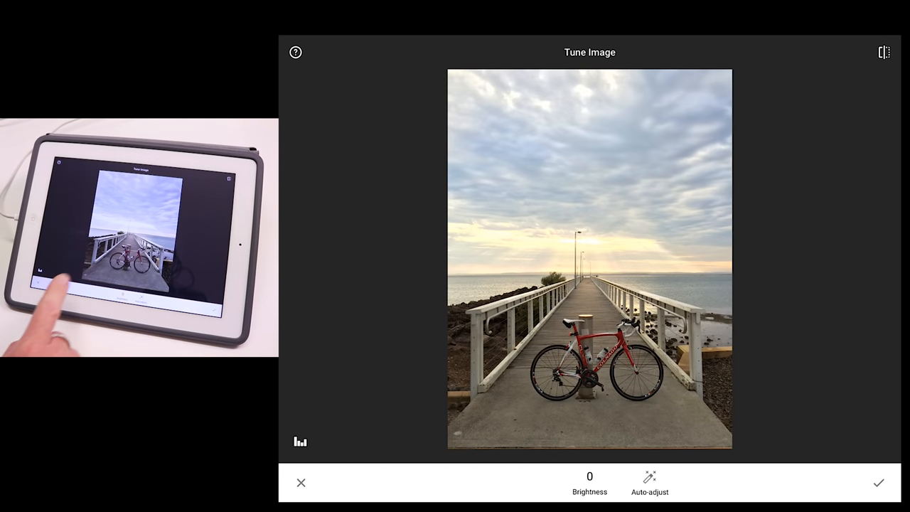
Raise Ambiance to about +72, keep Brightness near 0, and apply.
click(590, 491)
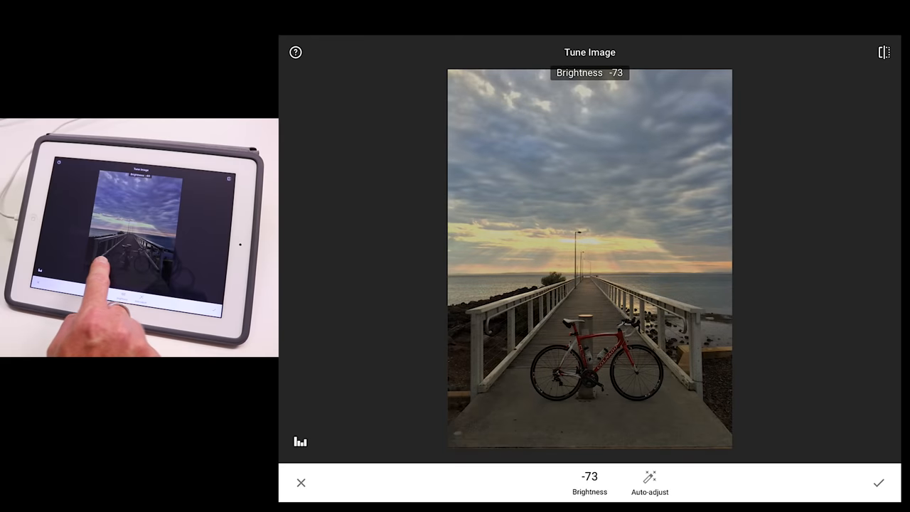
drag(498, 284, 619, 285)
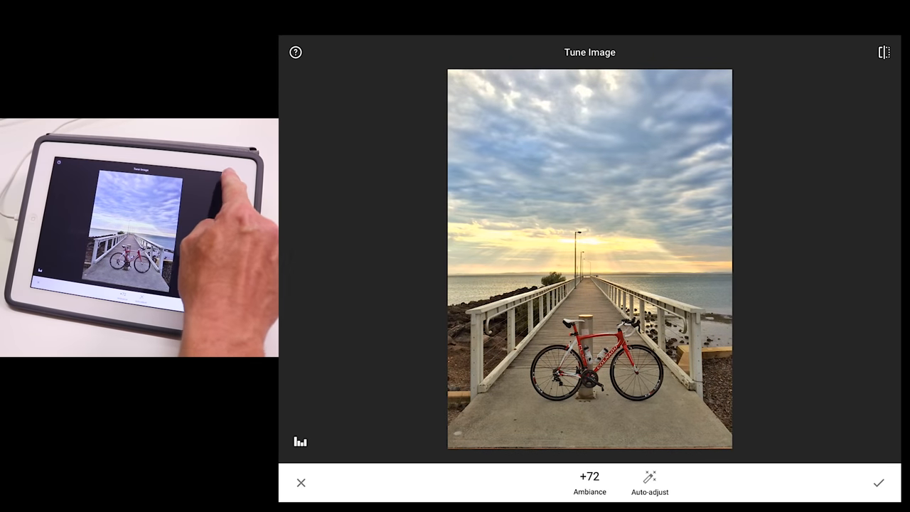
mouse_move(214, 249)
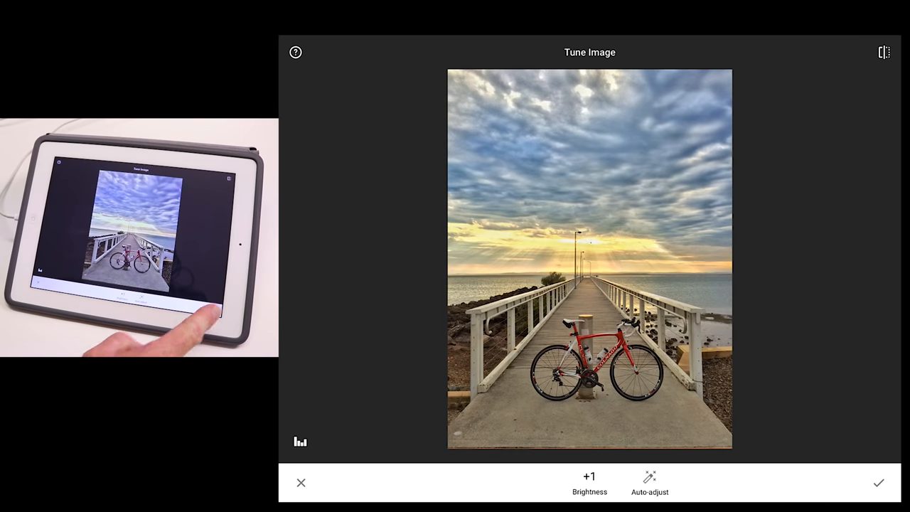
click(880, 483)
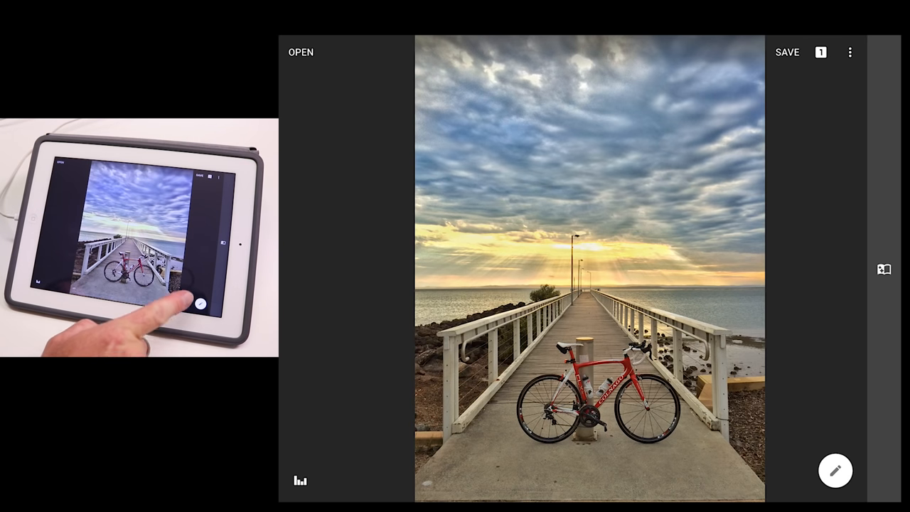
Straighten the photo to about -0.90°, discarding an exaggerated test rotation first.
click(836, 471)
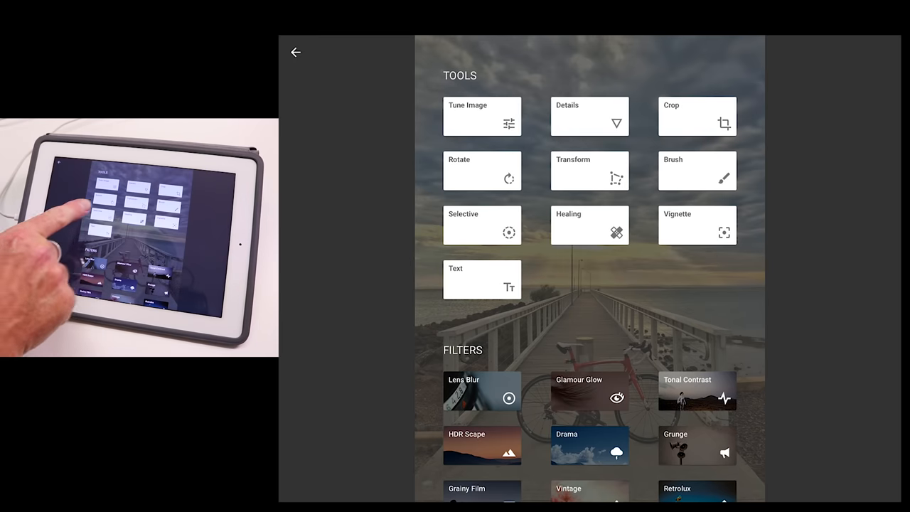
click(482, 171)
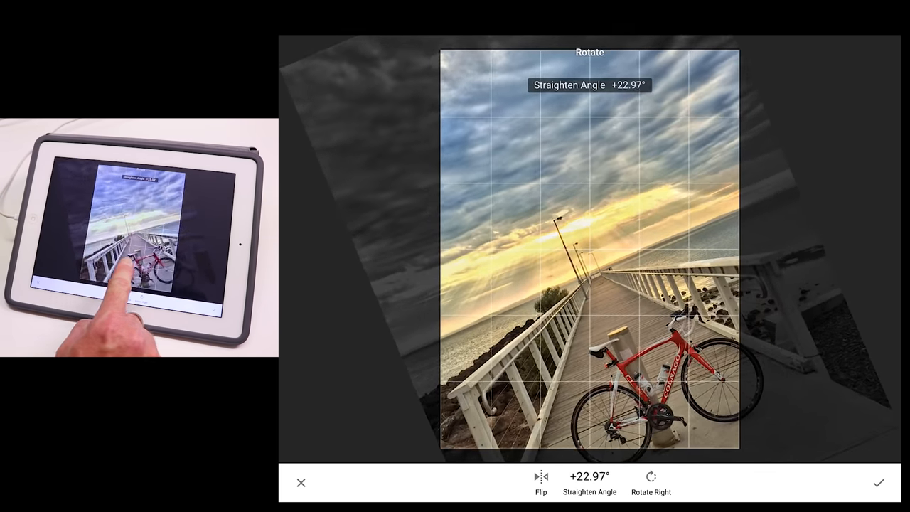
drag(590, 249, 576, 256)
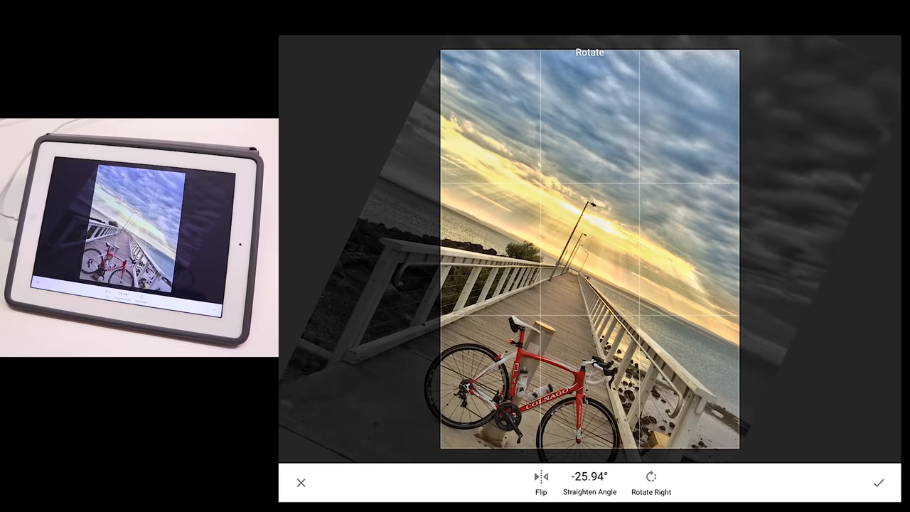
click(880, 482)
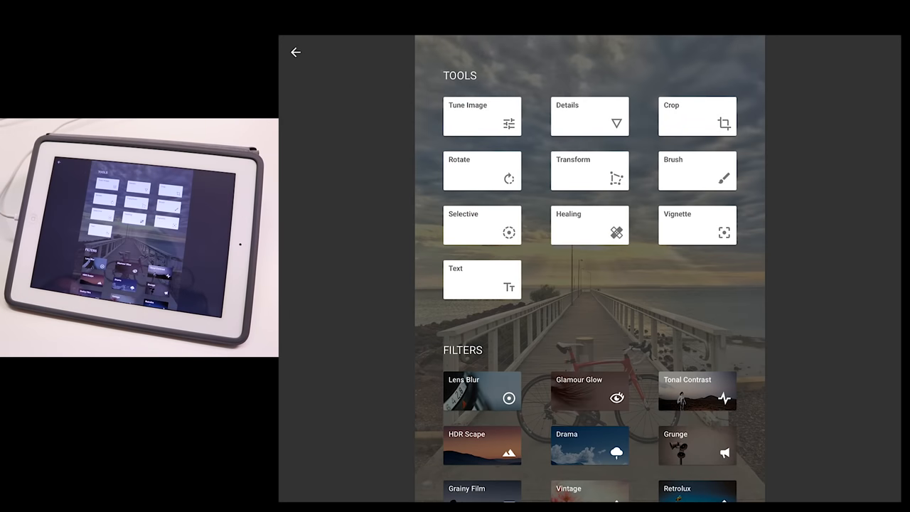
click(482, 171)
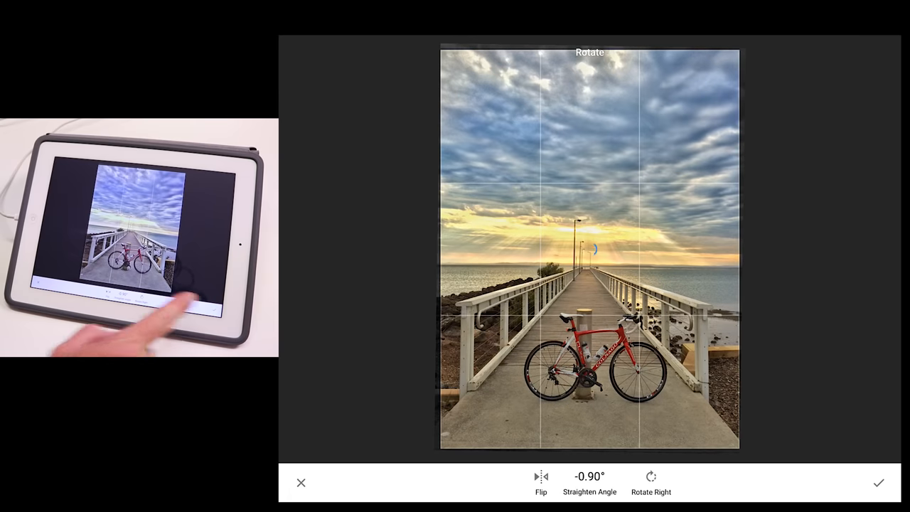
click(879, 482)
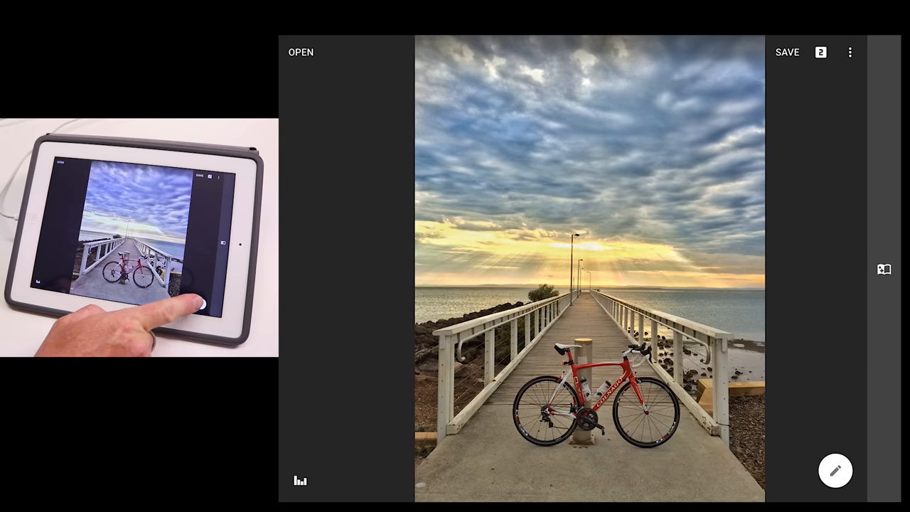
Set Details Structure to +27 and apply it.
click(836, 470)
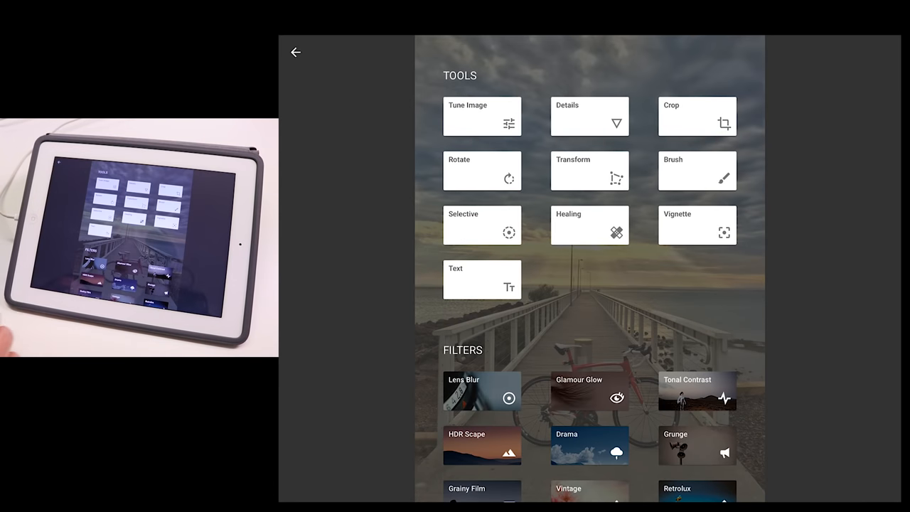
click(588, 116)
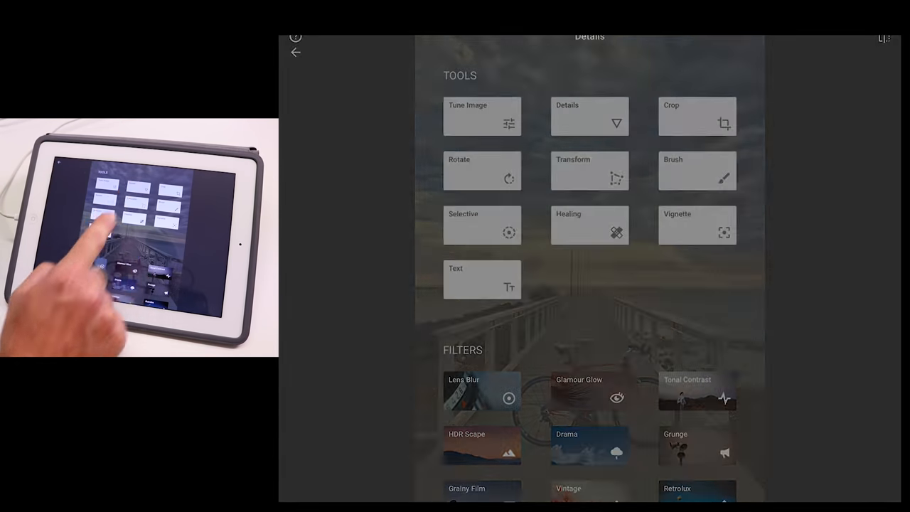
click(590, 116)
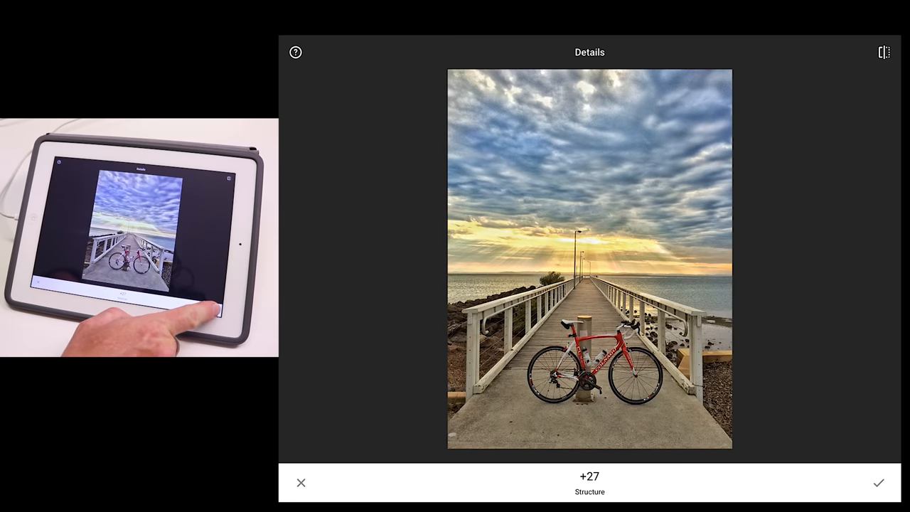
click(879, 482)
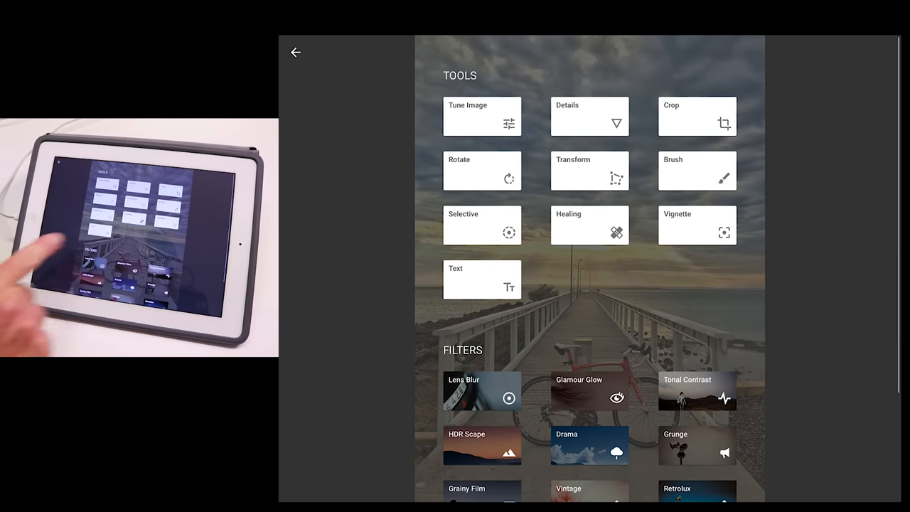
click(697, 225)
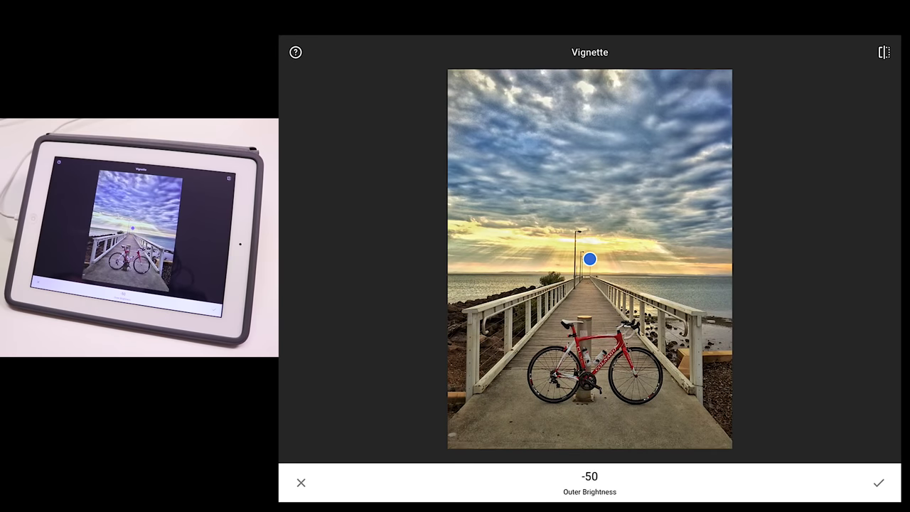
Centre the vignette on the bicycle with Centre Size 45 and Outer Brightness -81.
drag(590, 259, 508, 204)
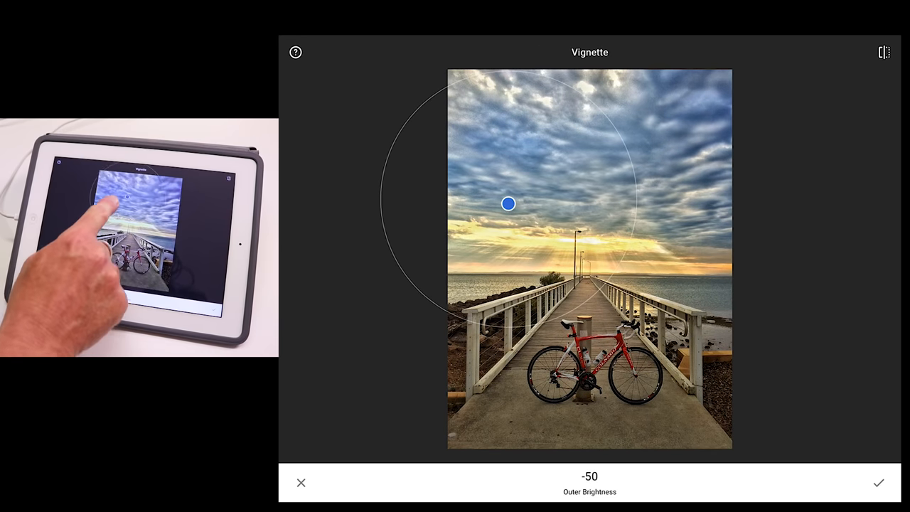
drag(509, 205, 593, 260)
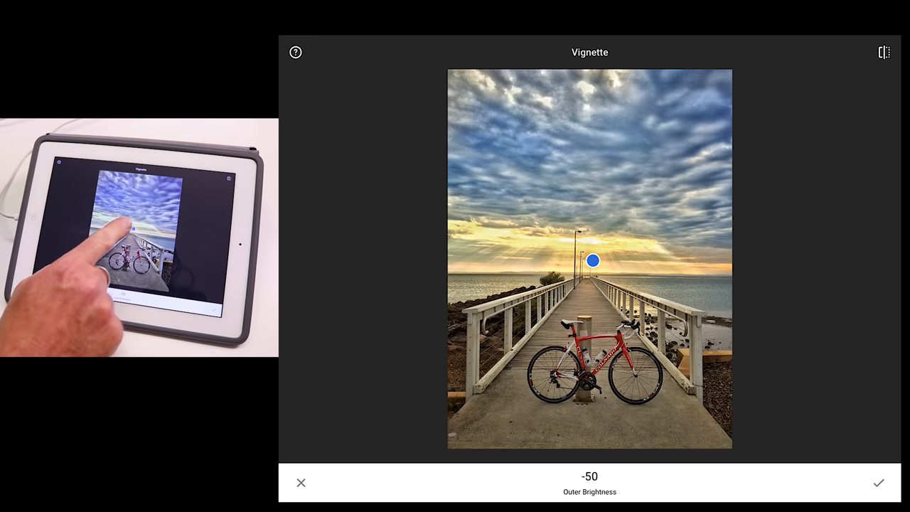
drag(594, 261, 584, 345)
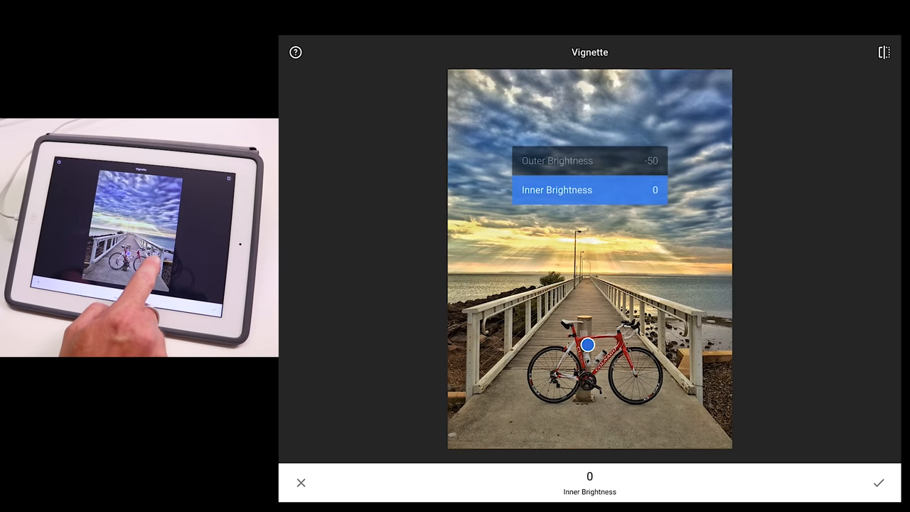
click(589, 161)
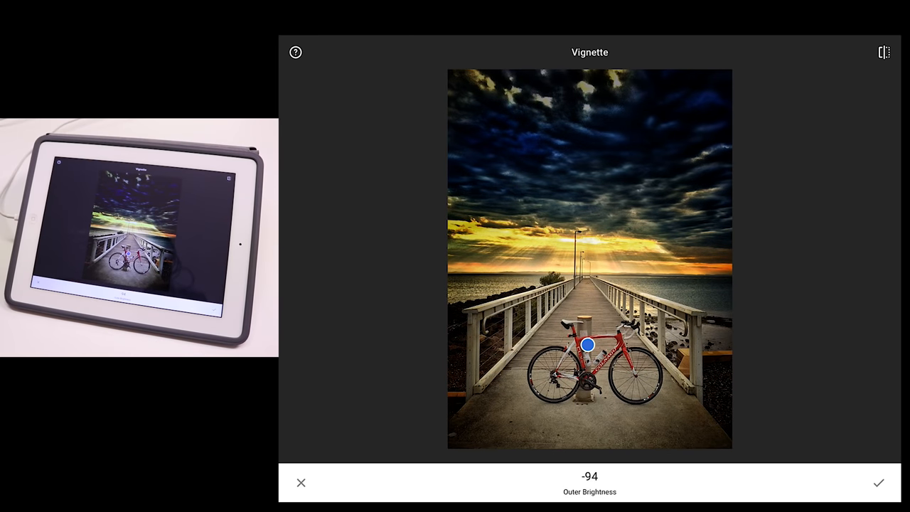
drag(589, 345, 497, 153)
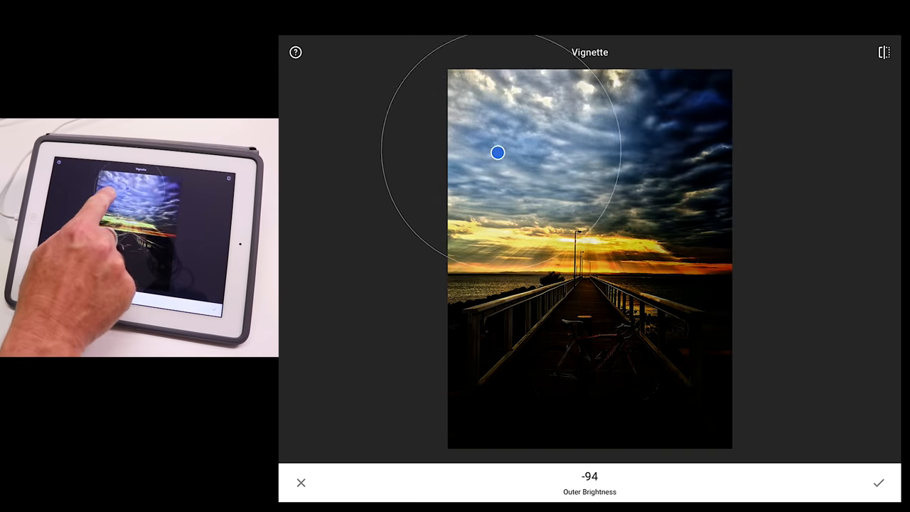
drag(498, 152, 604, 355)
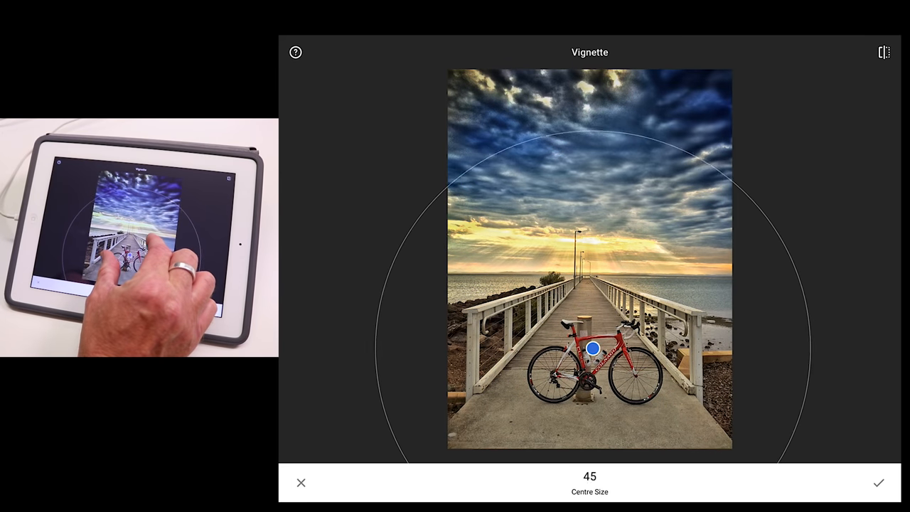
drag(593, 348, 580, 309)
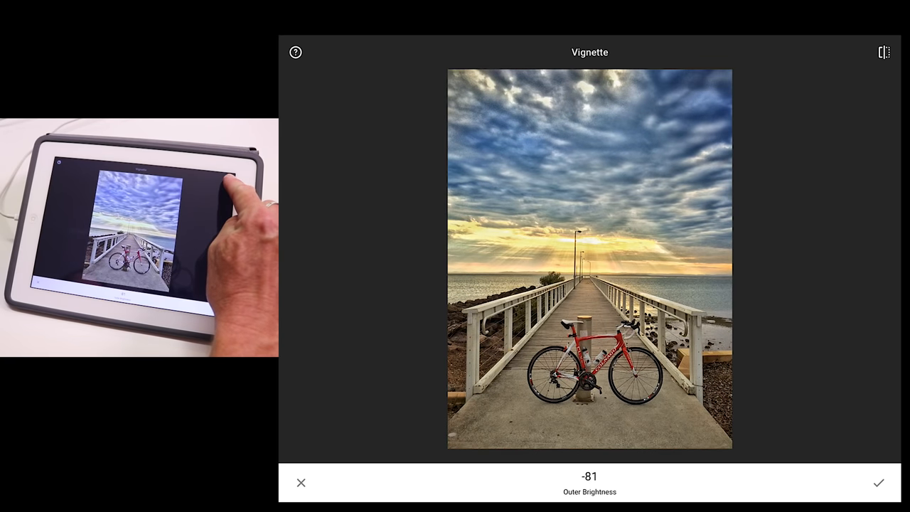
click(586, 316)
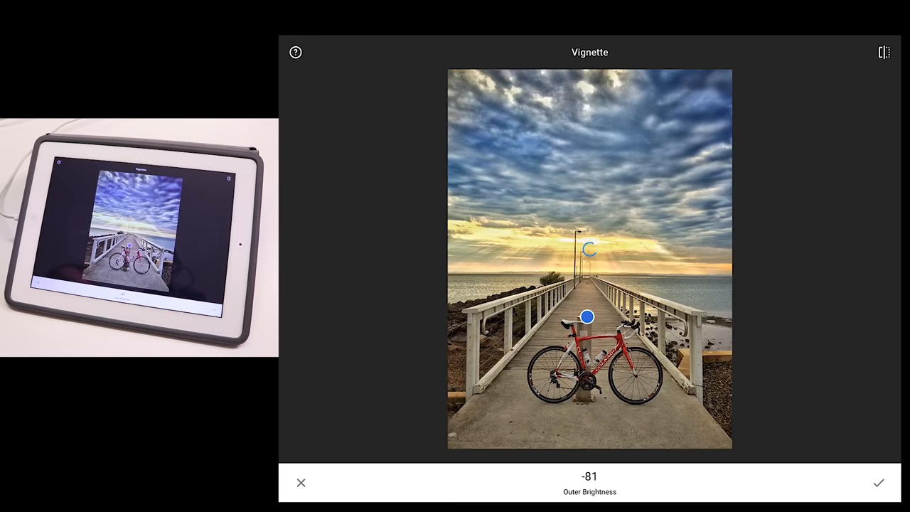
click(879, 482)
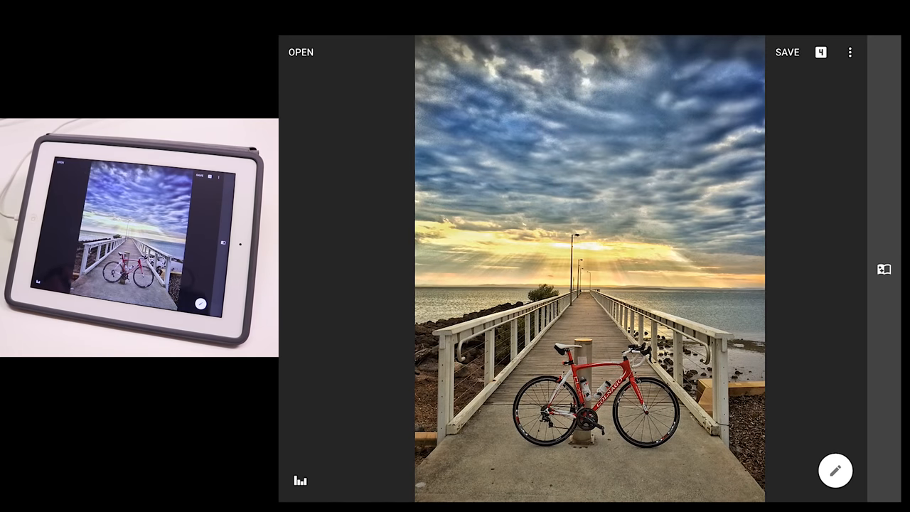
Crop the photo inward on all sides with the Original aspect ratio.
click(835, 470)
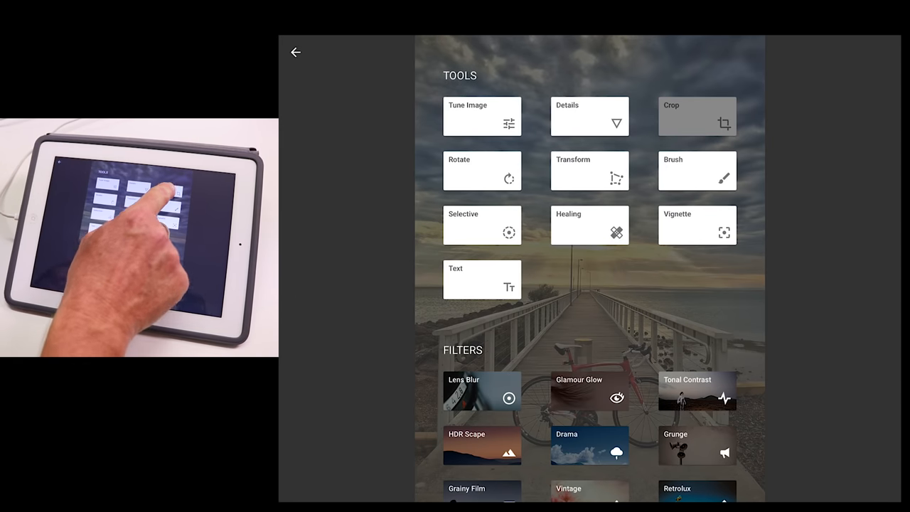
click(697, 117)
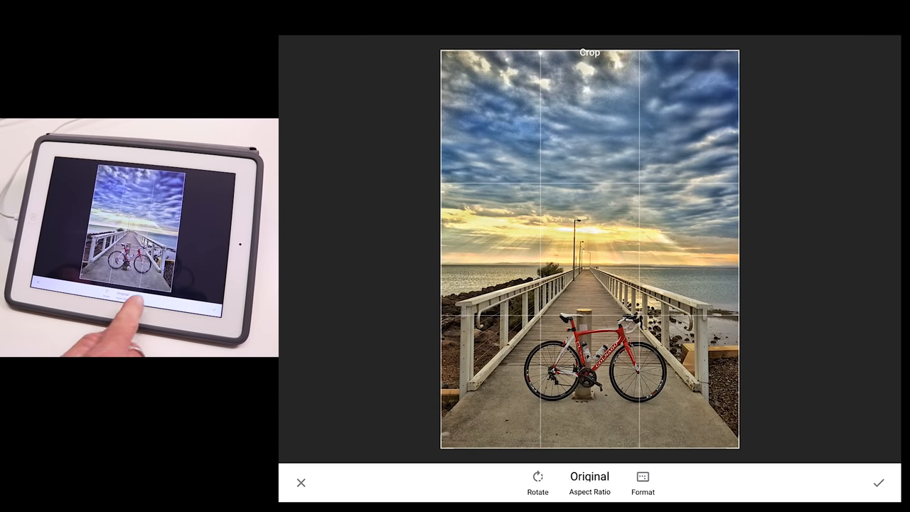
click(643, 483)
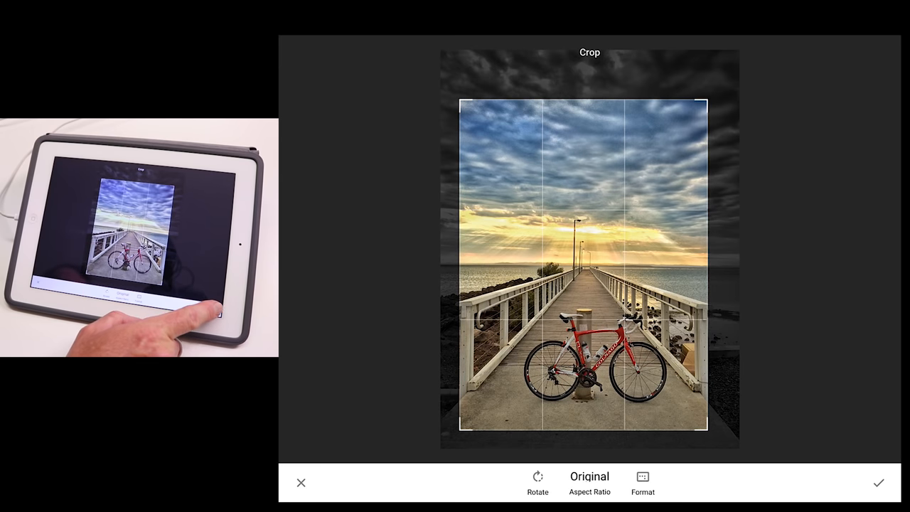
click(879, 483)
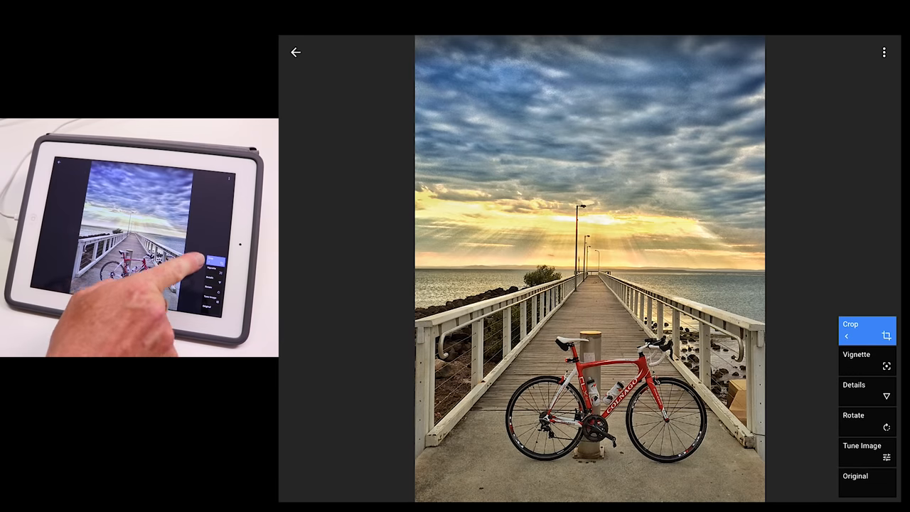
Inspect the Vignette entry in the edit stack, then return to the welcome screen.
click(856, 354)
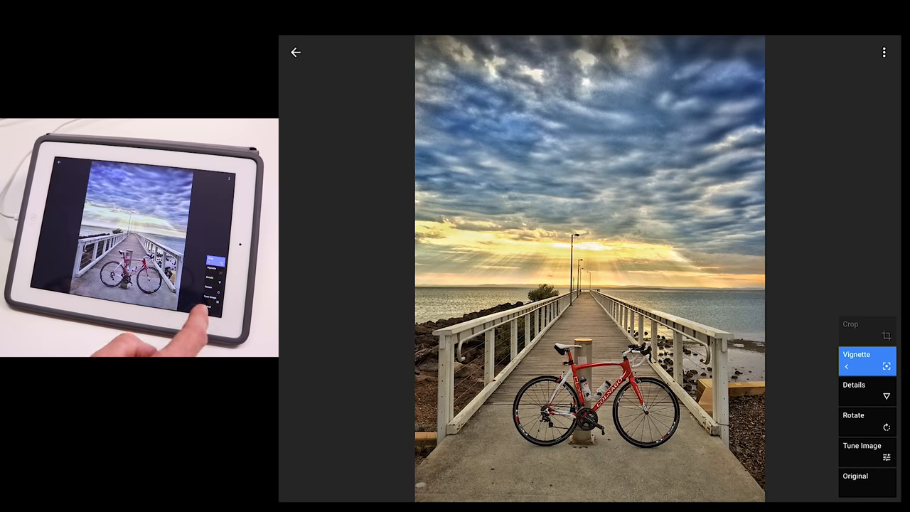
click(861, 420)
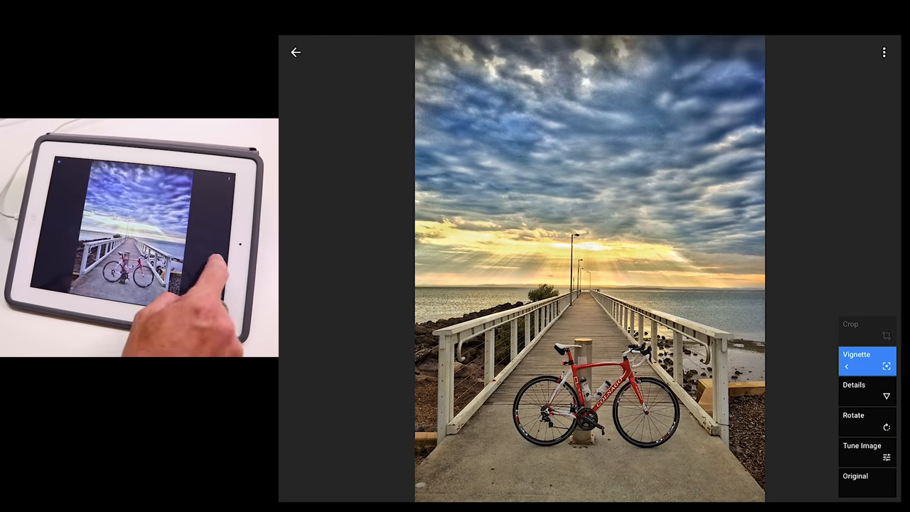
click(851, 329)
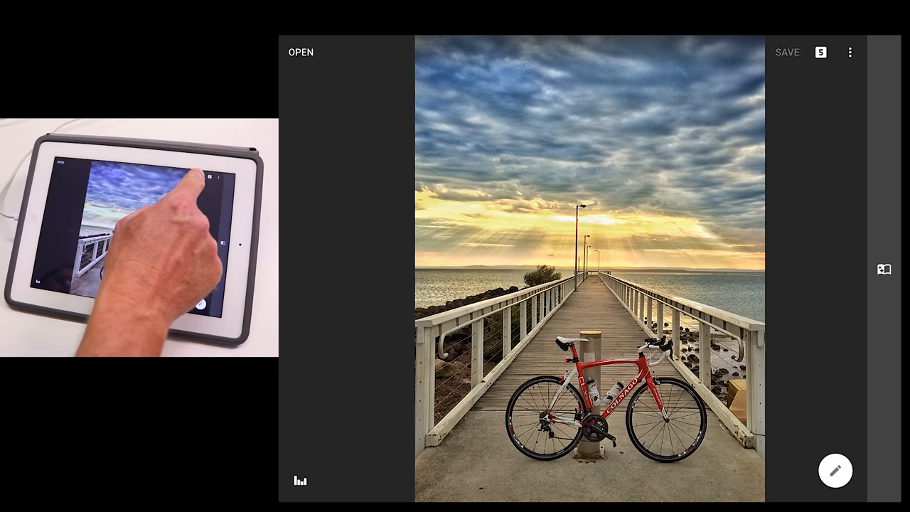
click(787, 52)
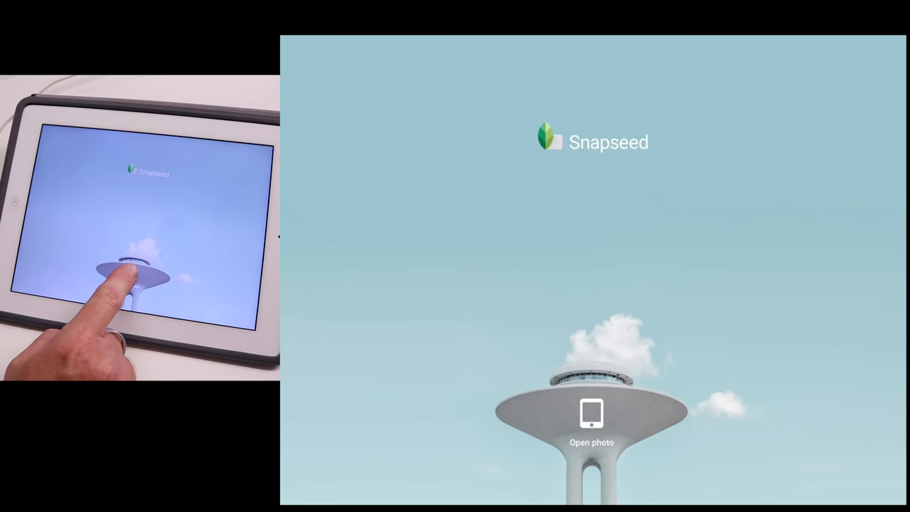
Open the Brisbane city skyline photo from the Demo images album.
click(591, 414)
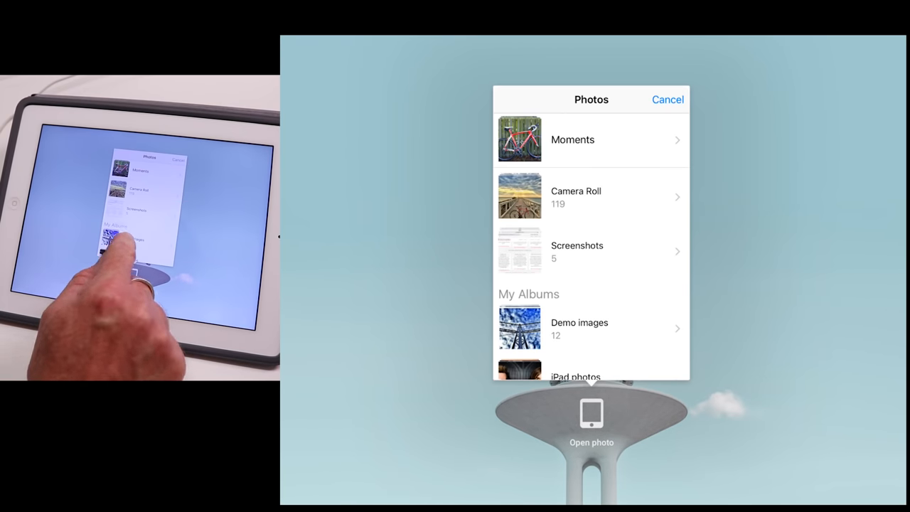
click(579, 328)
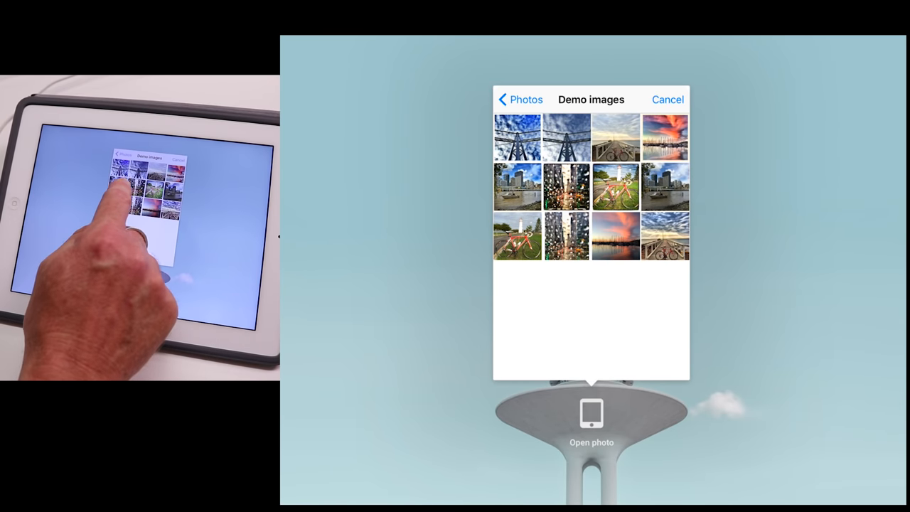
click(667, 99)
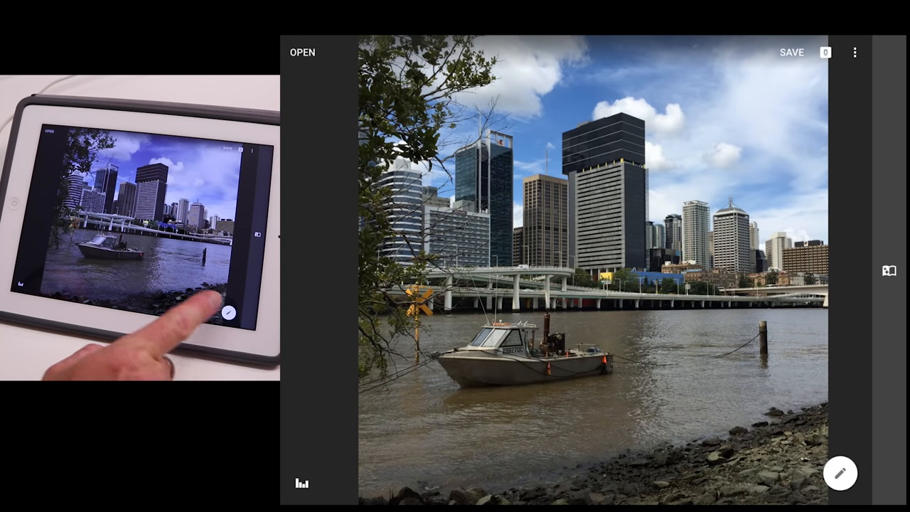
click(840, 472)
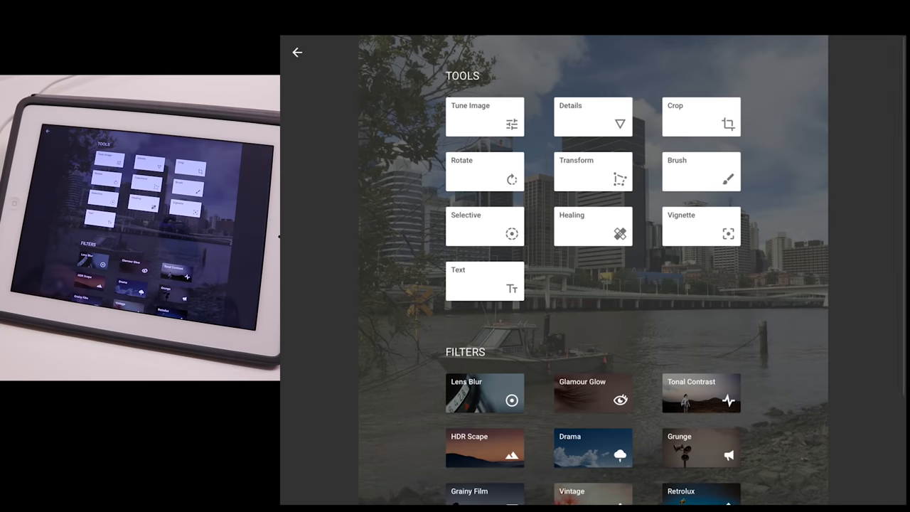
scroll(down, 3)
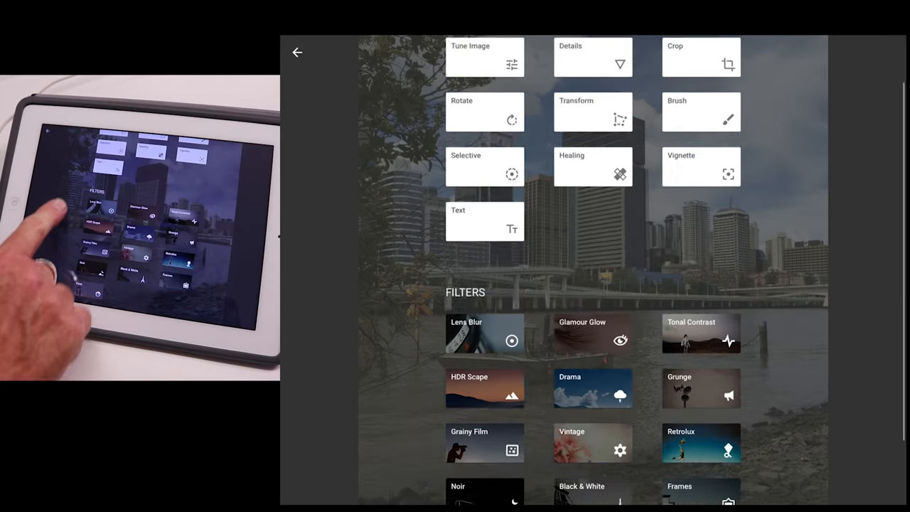
scroll(up, 3)
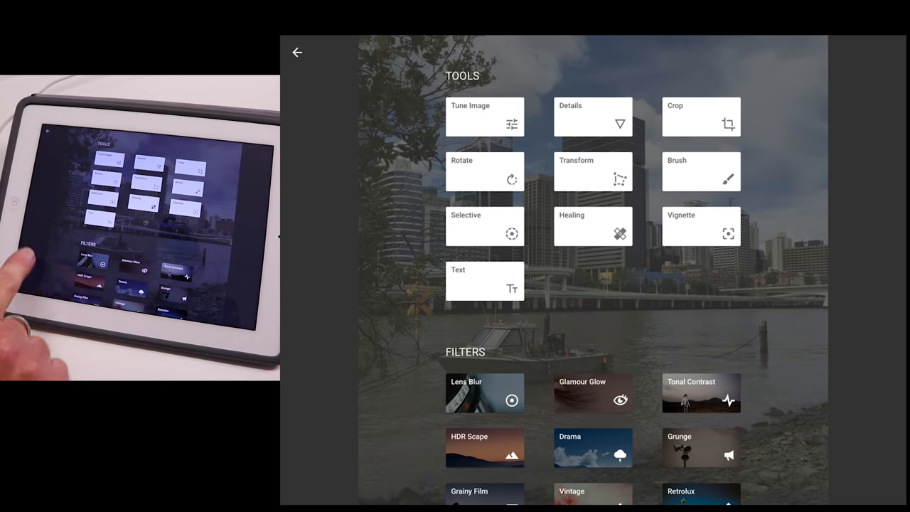
scroll(down, 3)
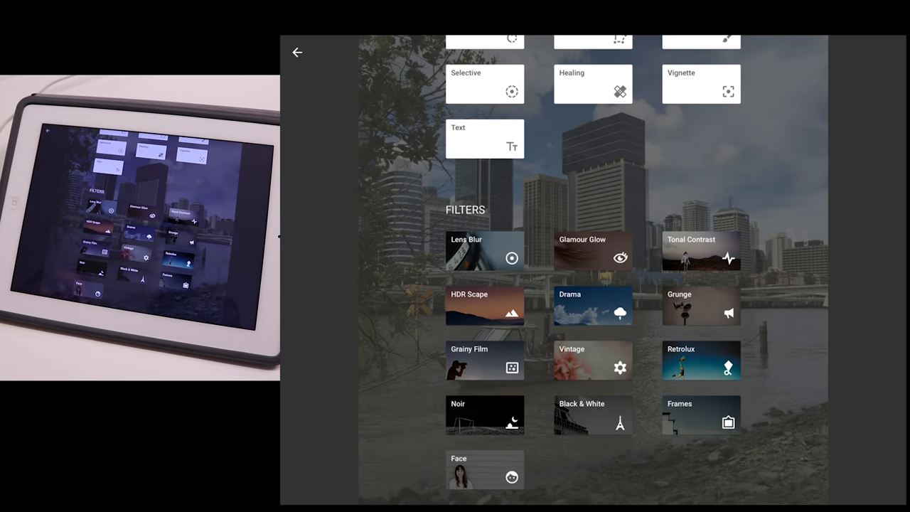
click(593, 360)
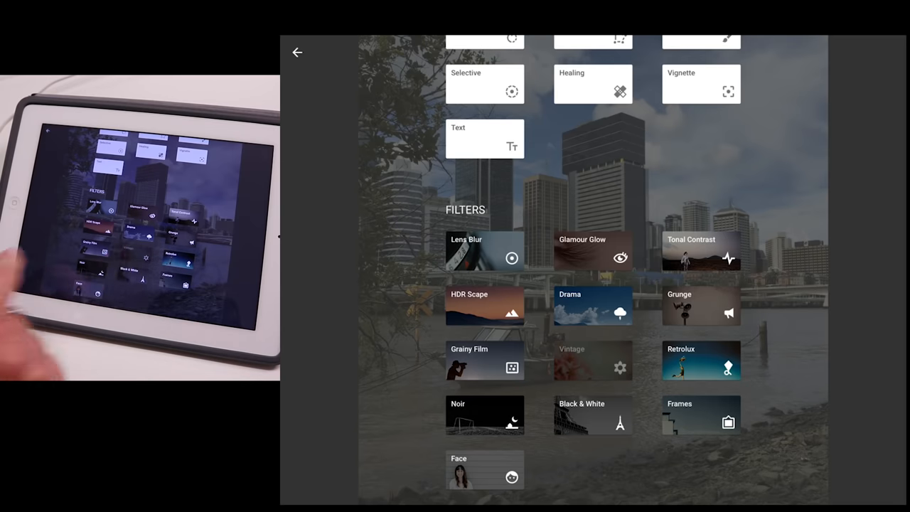
click(592, 360)
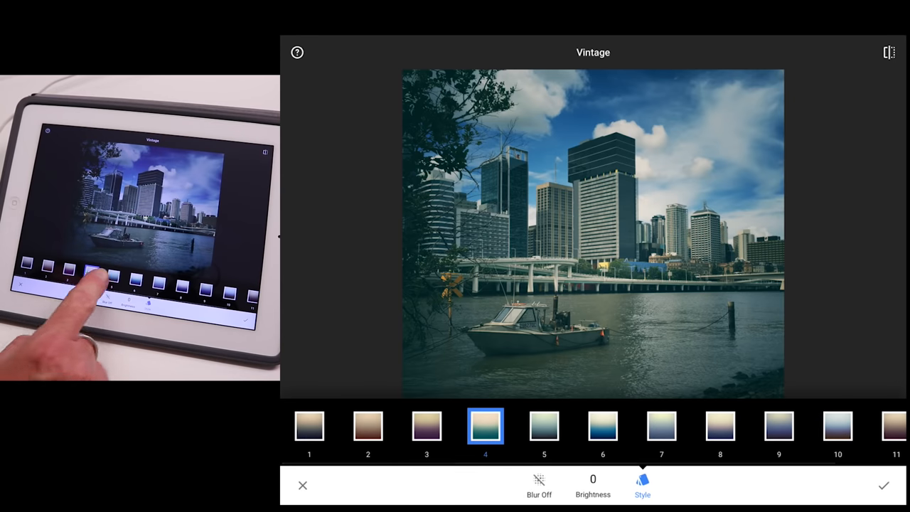
click(544, 426)
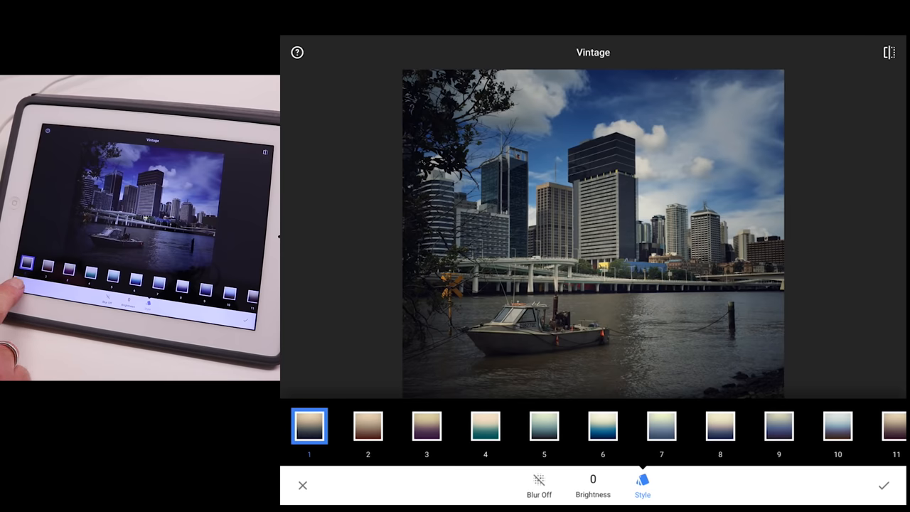
click(297, 52)
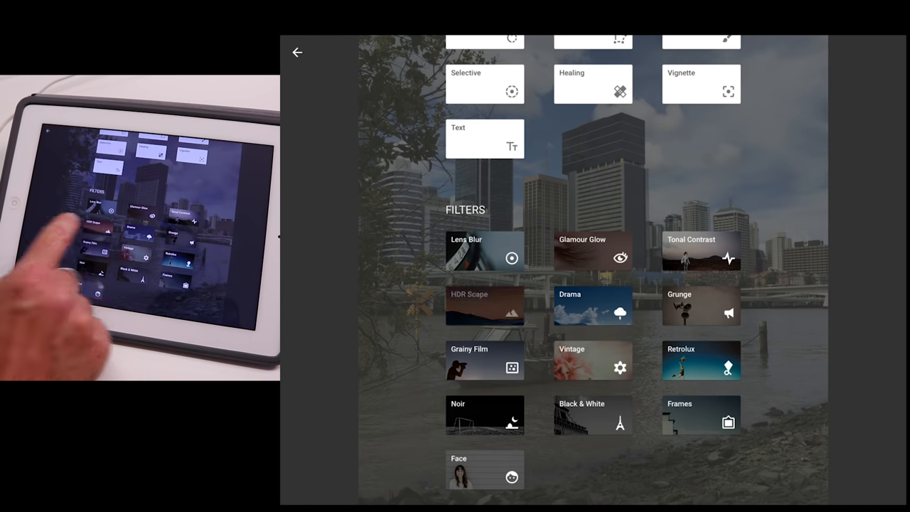
click(485, 306)
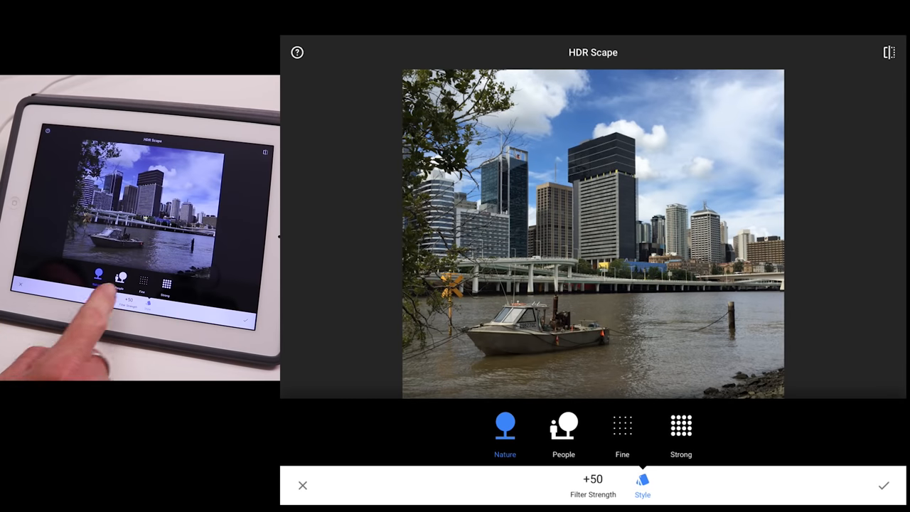
click(623, 434)
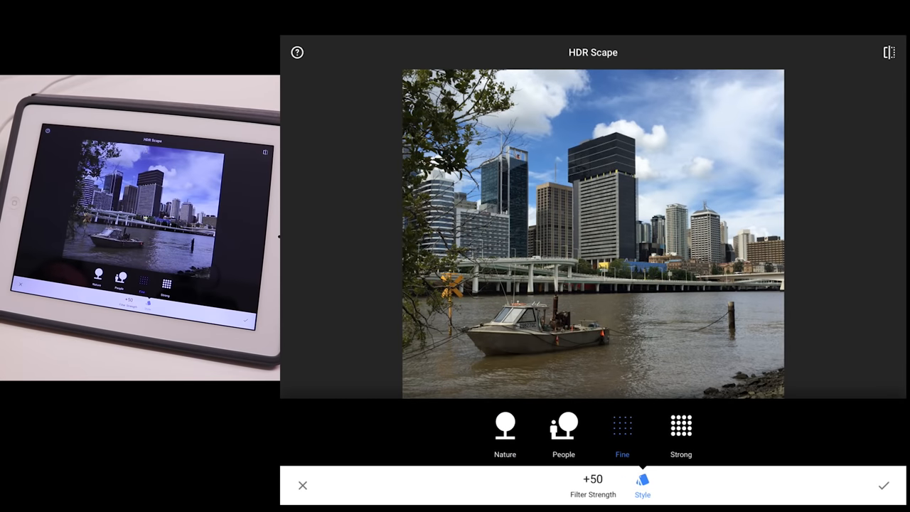
click(563, 425)
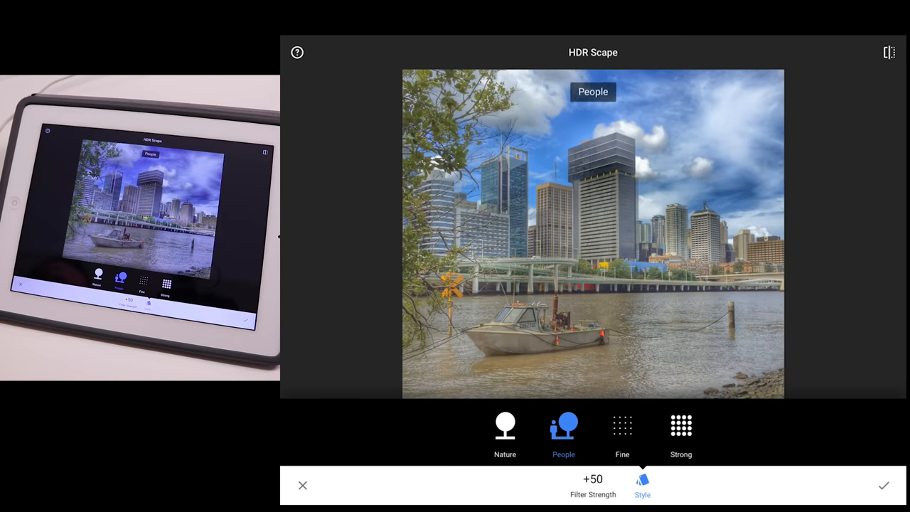
click(505, 425)
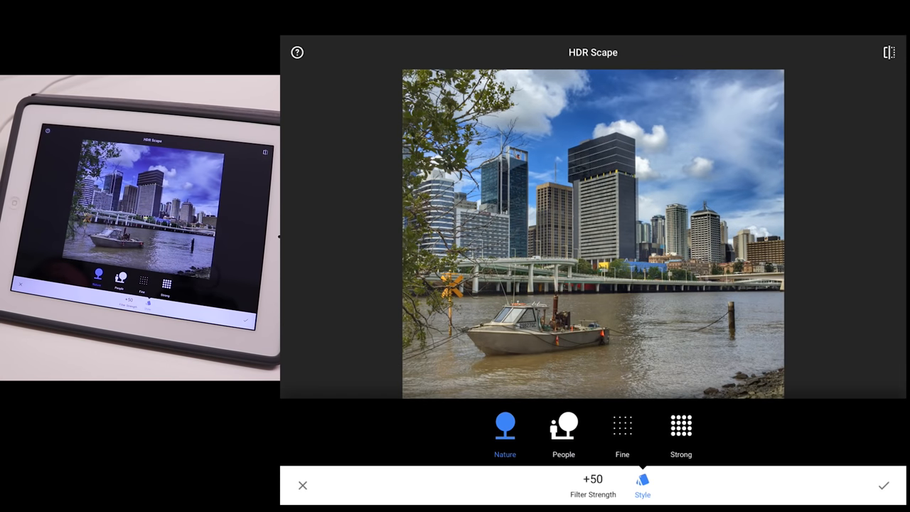
click(680, 425)
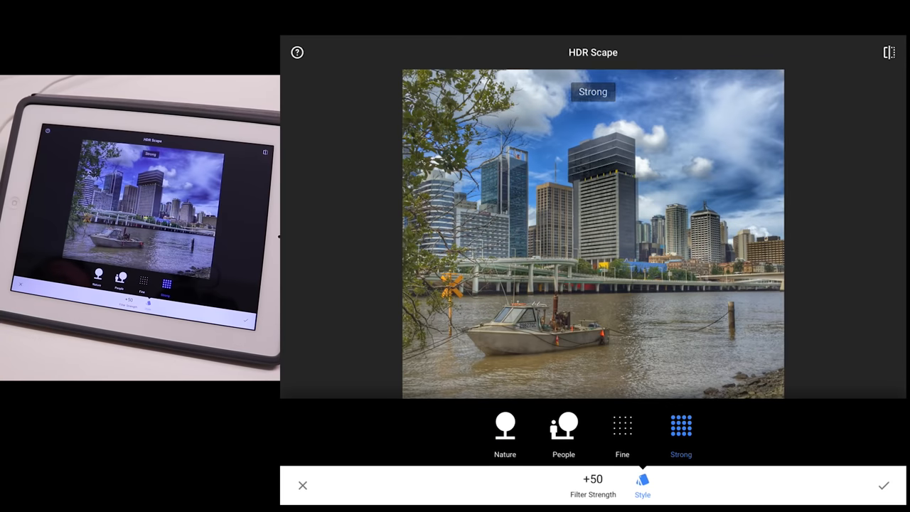
click(622, 427)
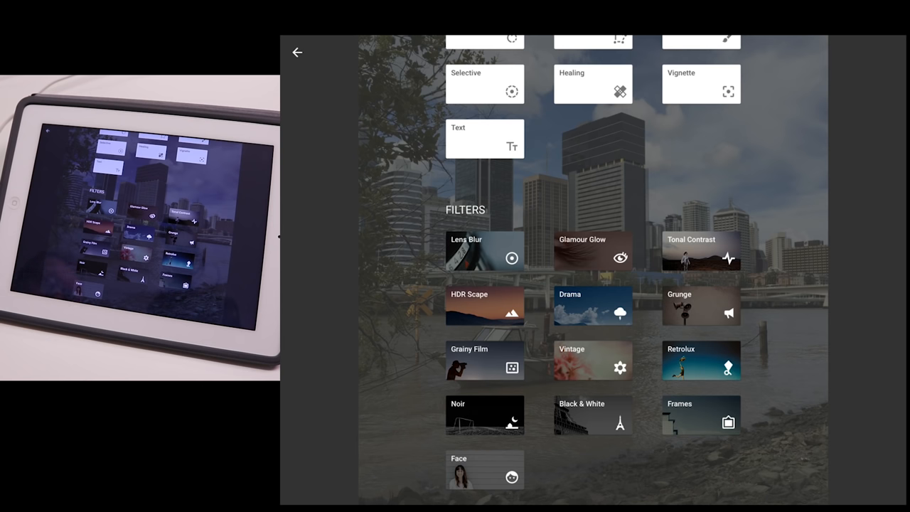
click(702, 359)
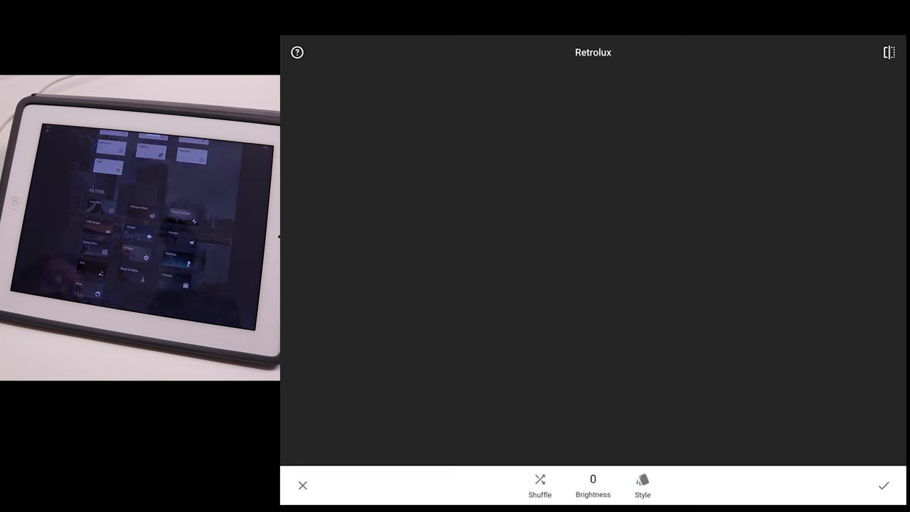
click(642, 485)
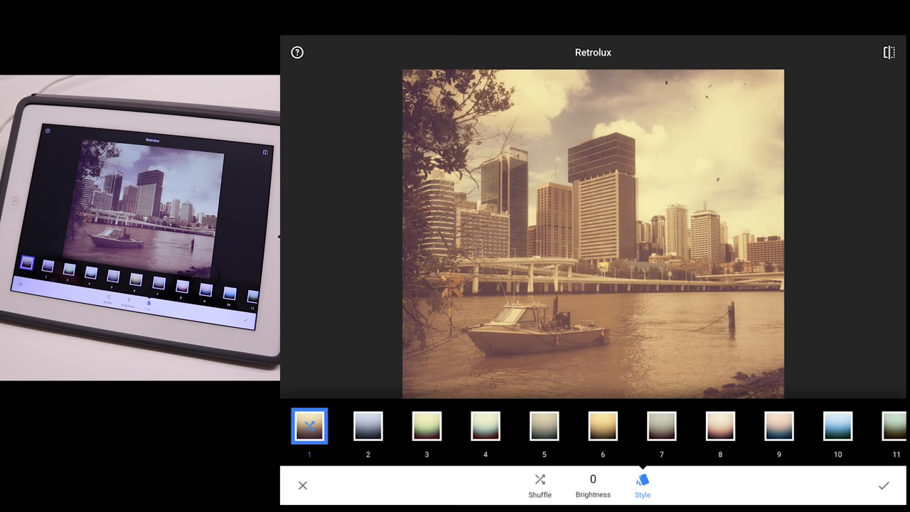
click(485, 425)
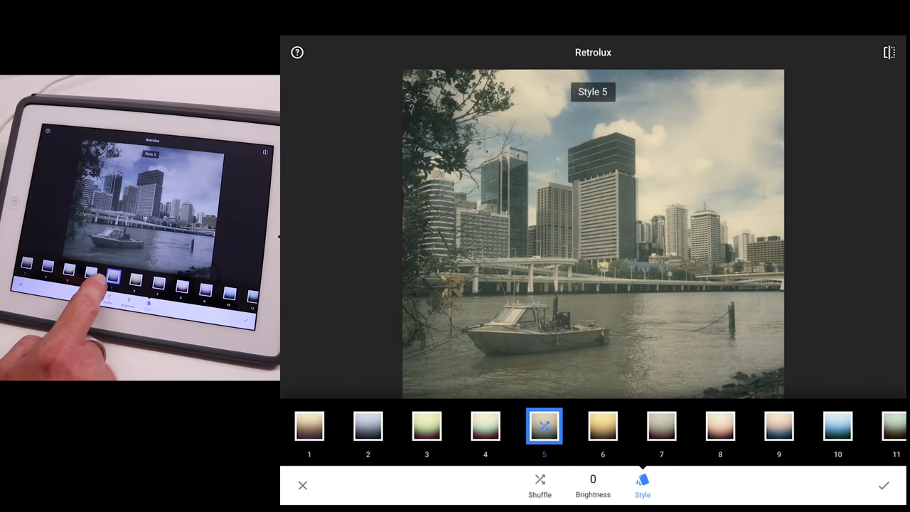
click(642, 486)
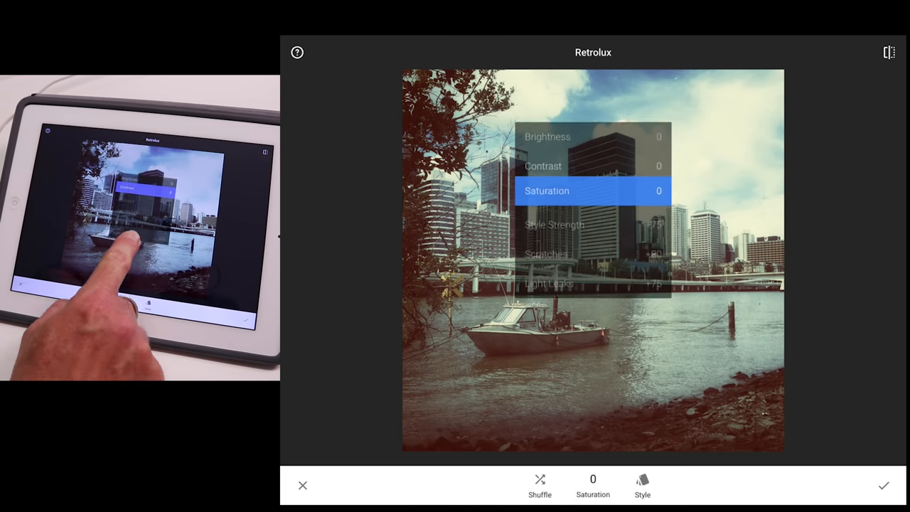
drag(594, 191, 782, 191)
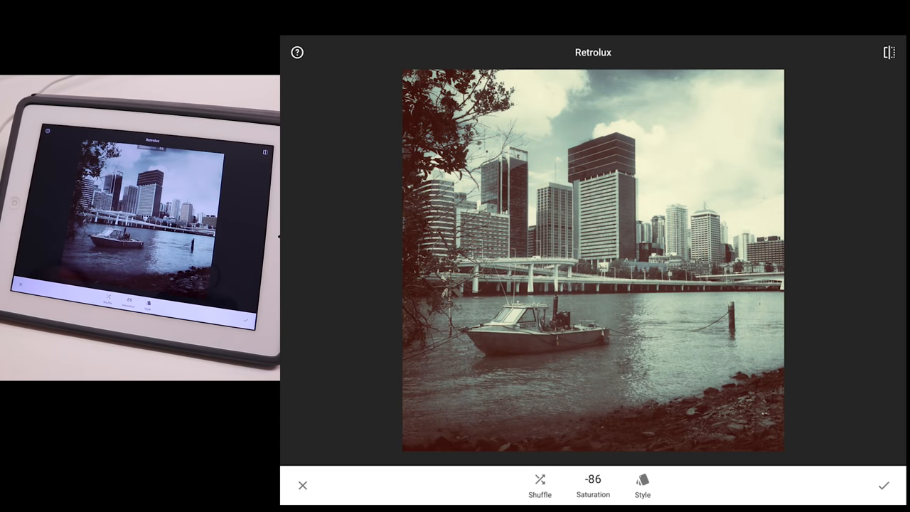
click(302, 485)
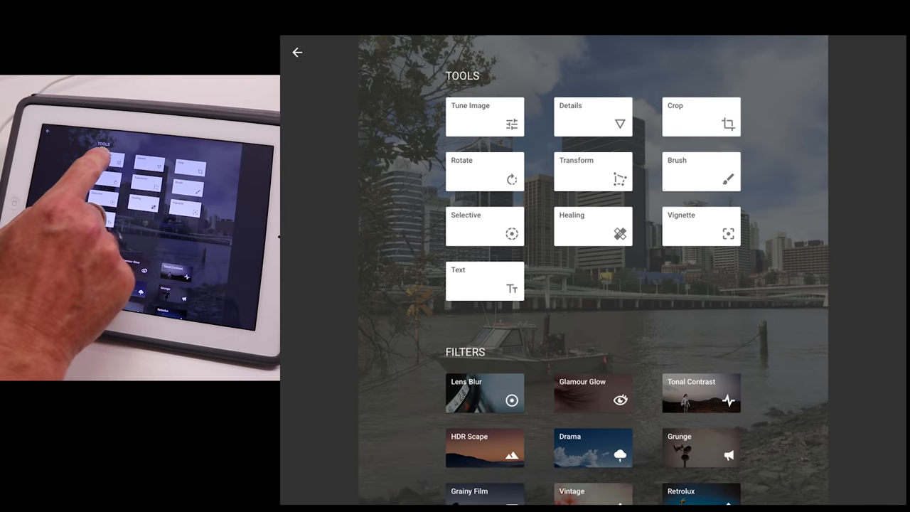
Set Tune Image Ambiance to +67 and apply it.
click(484, 116)
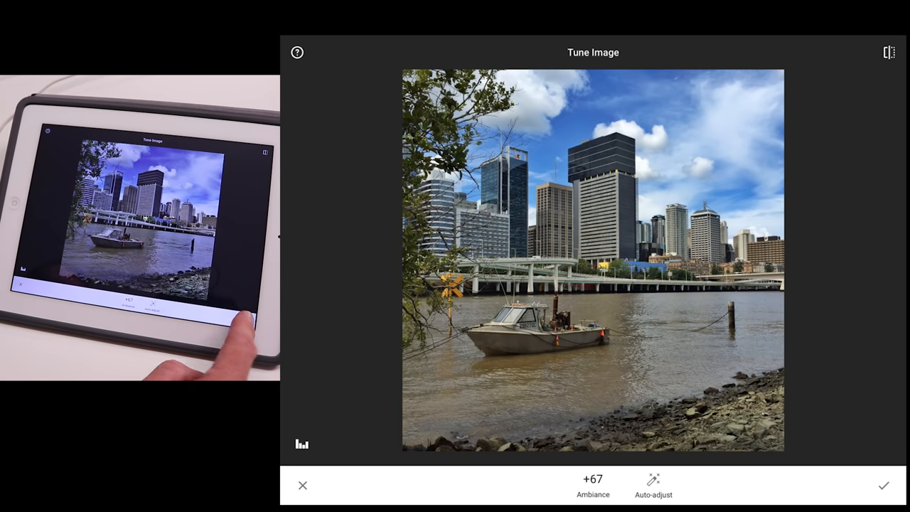
click(884, 485)
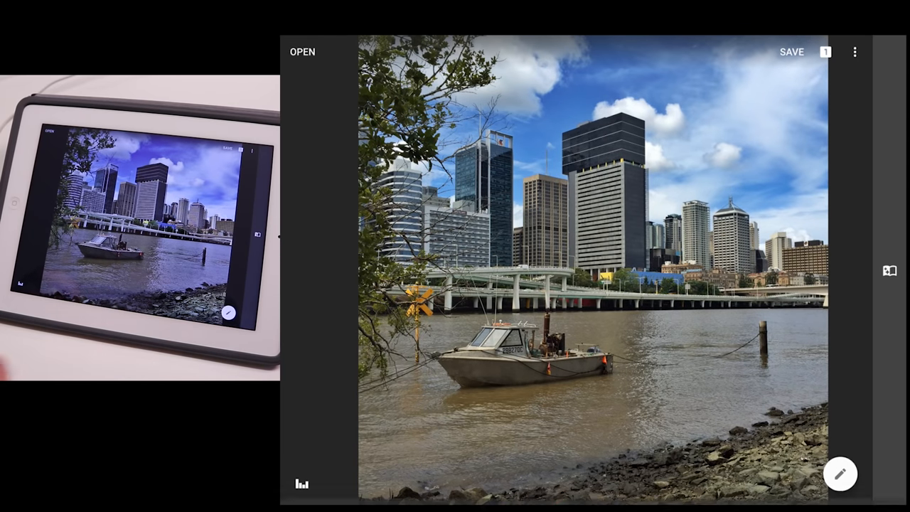
click(840, 474)
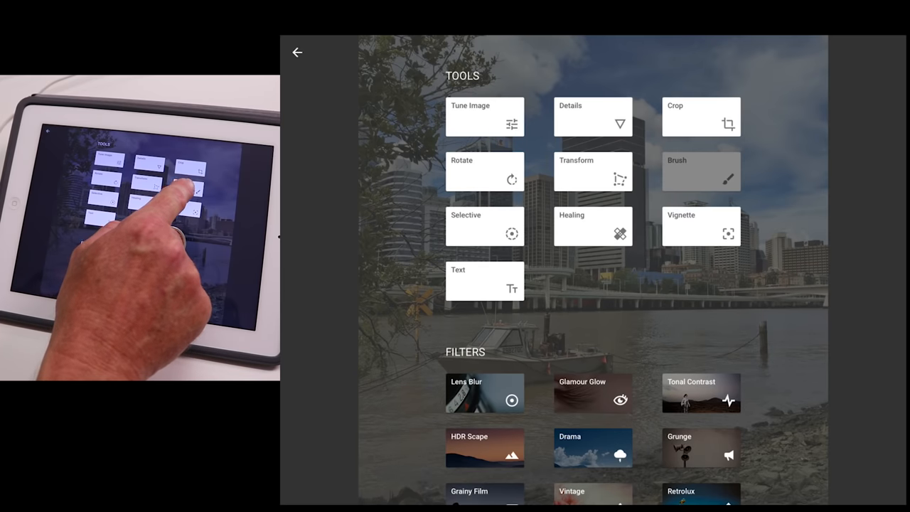
Paint dodge-and-burn onto the skyline photo with an adjusted brush strength and apply it.
click(701, 170)
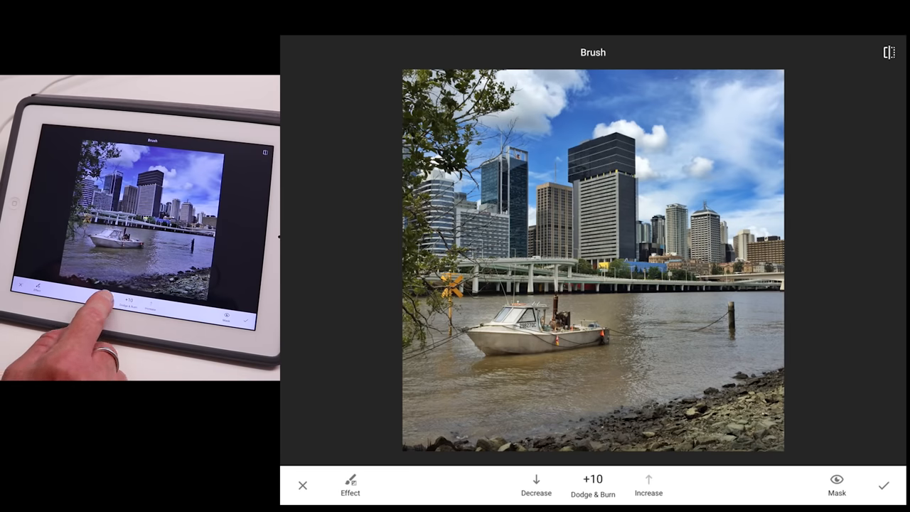
click(536, 486)
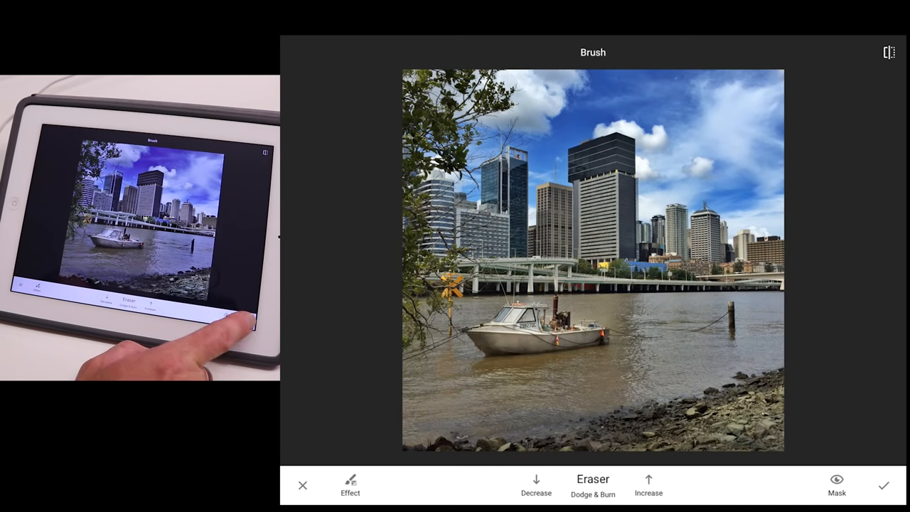
click(884, 485)
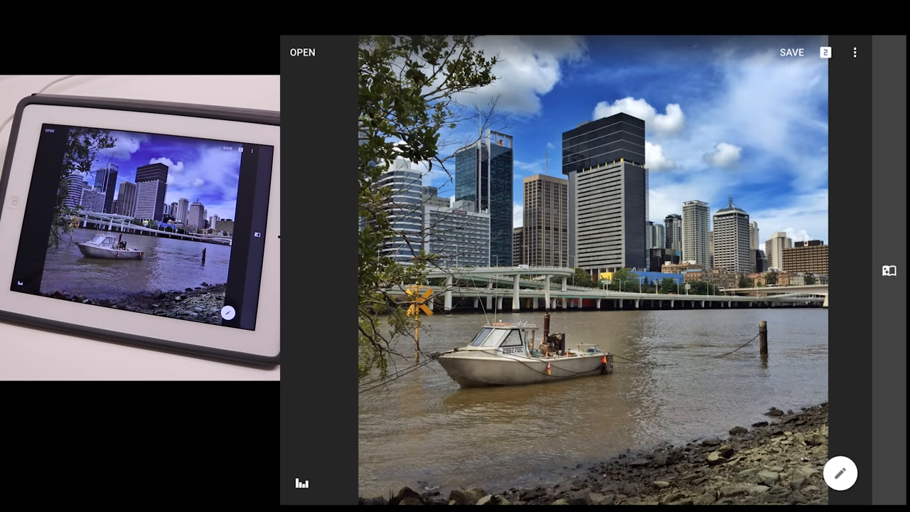
click(840, 472)
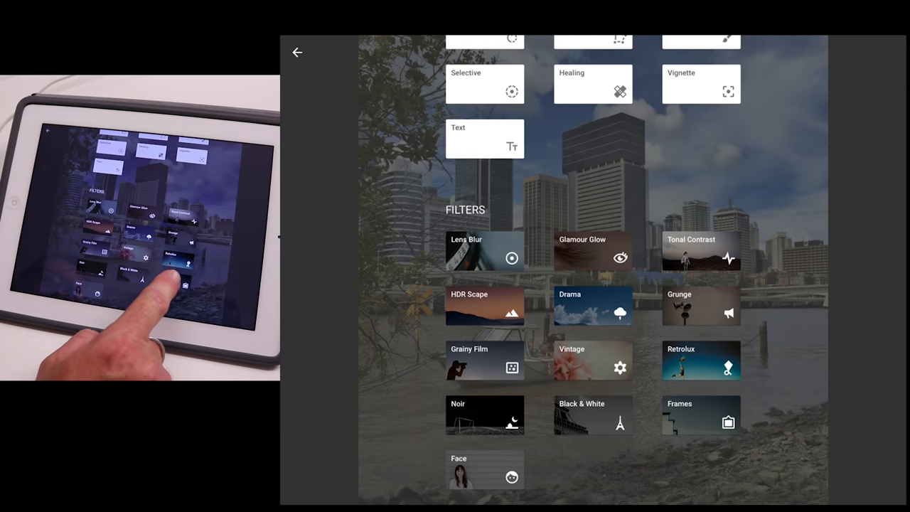
Add a white frame of width +11, then show the Save, Save a copy and Export options.
click(701, 414)
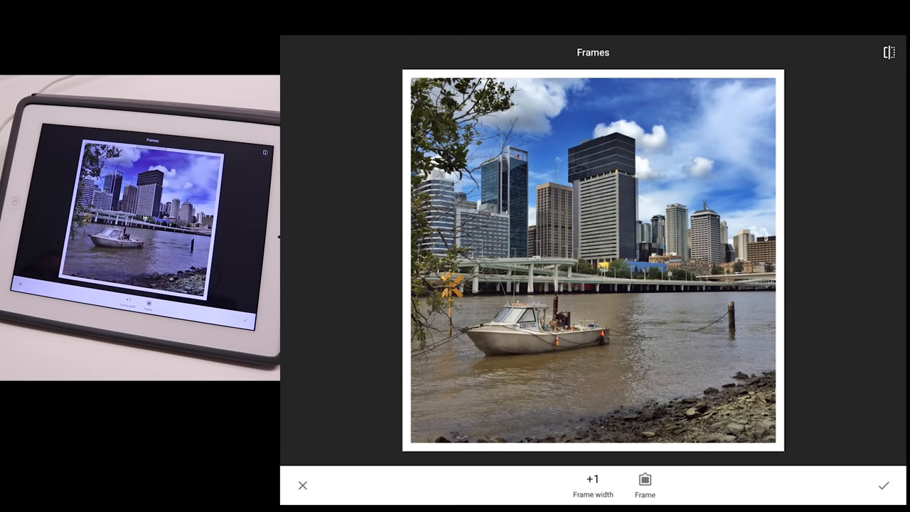
click(644, 486)
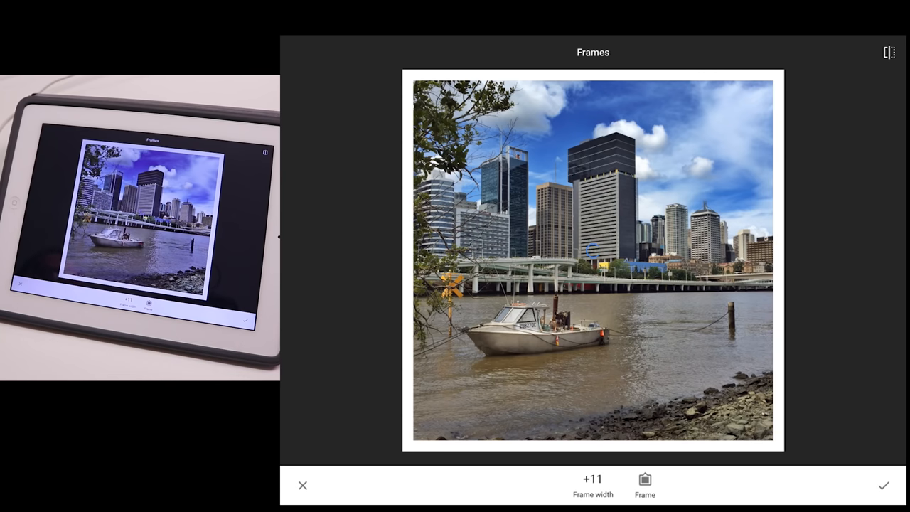
click(883, 485)
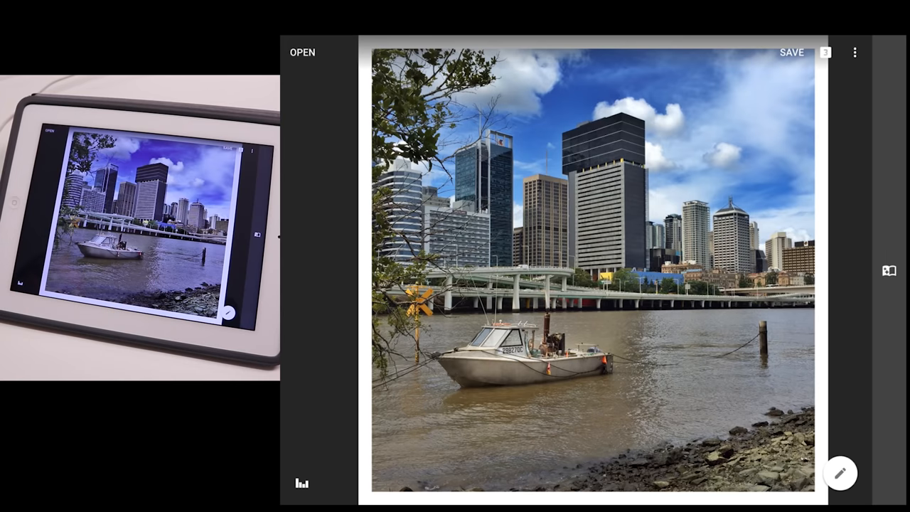
click(791, 52)
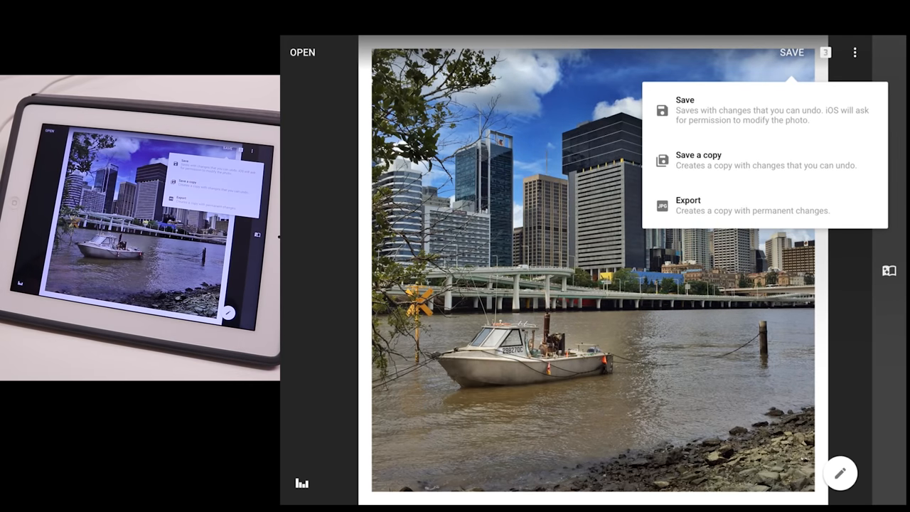